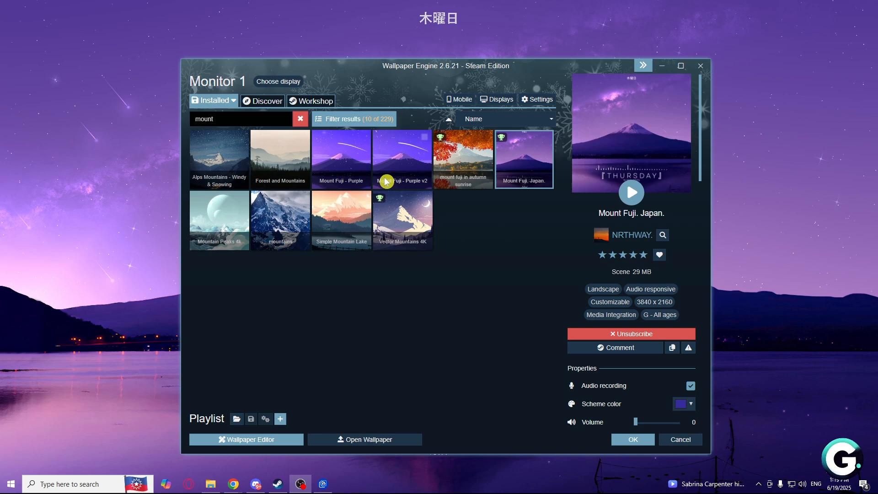
Step: Drag the Wallpaper Engine main window left and then right to a new desktop position
{"action": "left_click_drag", "start_coordinate": [445, 65], "coordinate": [392, 60]}
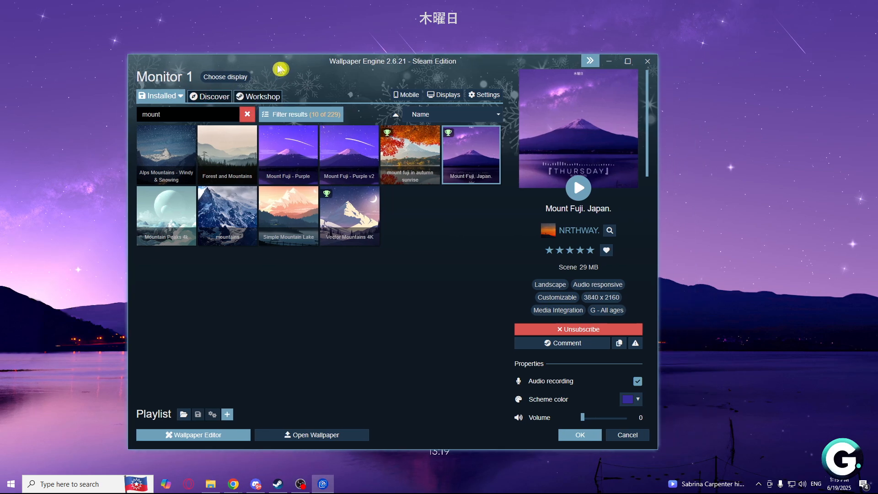
{"action": "left_click_drag", "start_coordinate": [392, 60], "coordinate": [457, 63]}
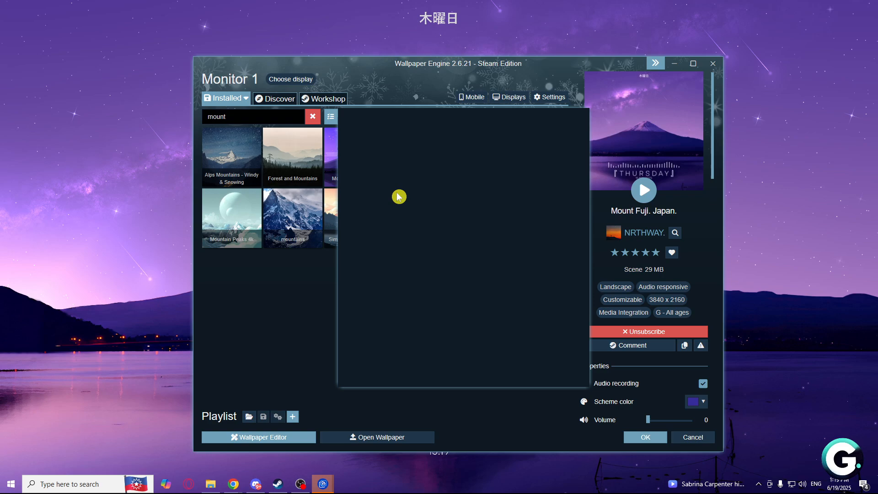
Step: Set Other application focused, maximized and fullscreen to Pause all in Performance settings
{"action": "left_click", "coordinate": [549, 97]}
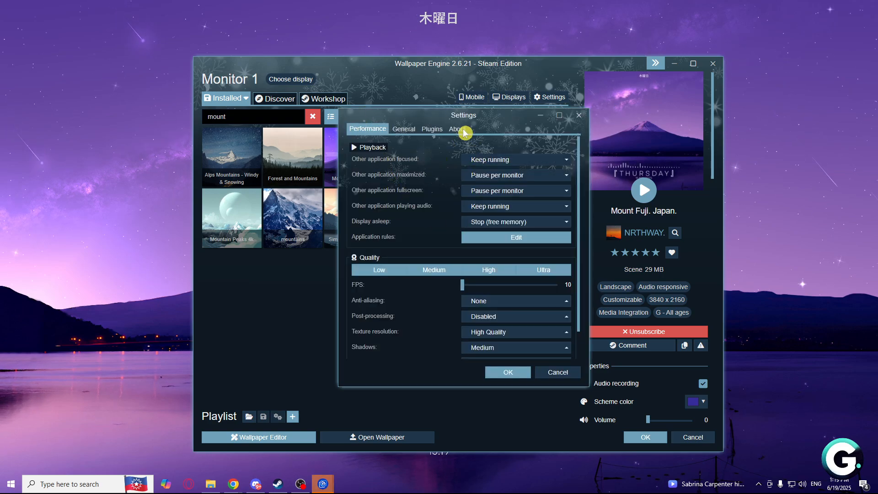
{"action": "mouse_move", "coordinate": [437, 171]}
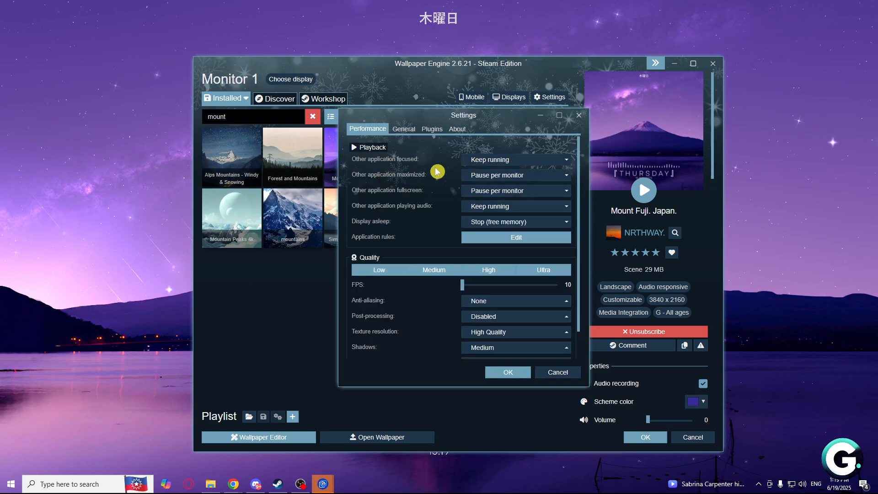
{"action": "mouse_move", "coordinate": [349, 168]}
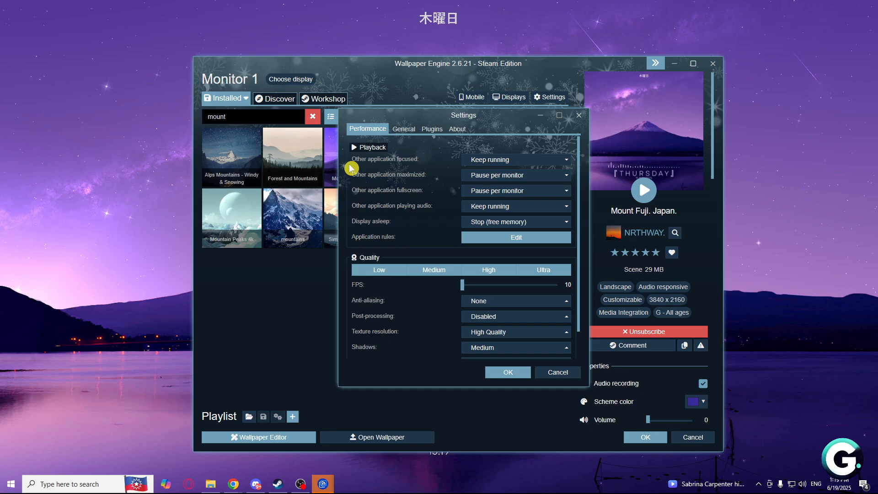
{"action": "mouse_move", "coordinate": [448, 166]}
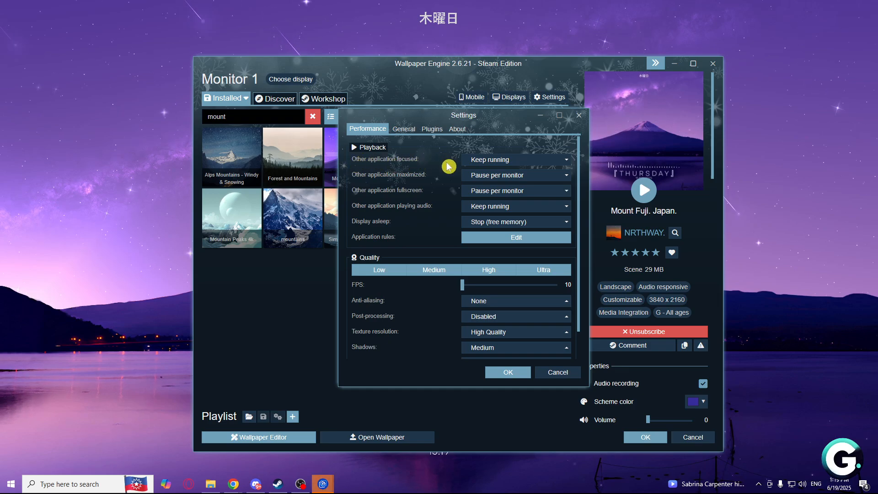
{"action": "left_click", "coordinate": [515, 160]}
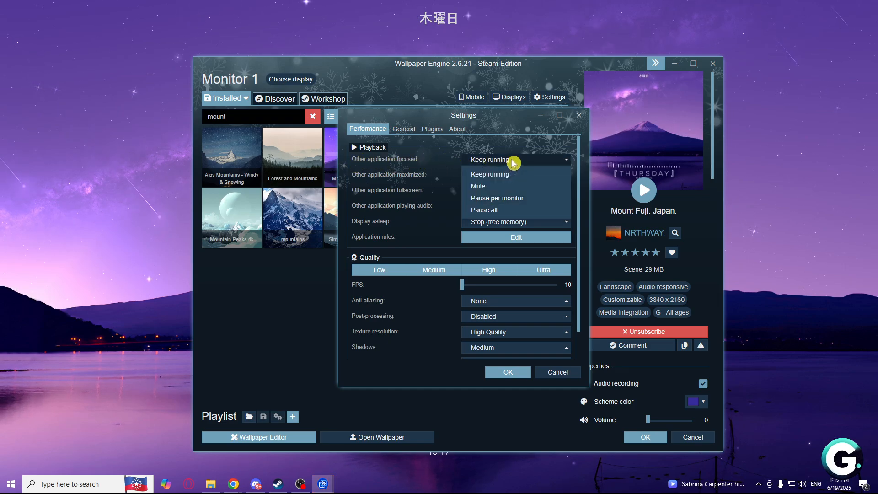
{"action": "mouse_move", "coordinate": [496, 210]}
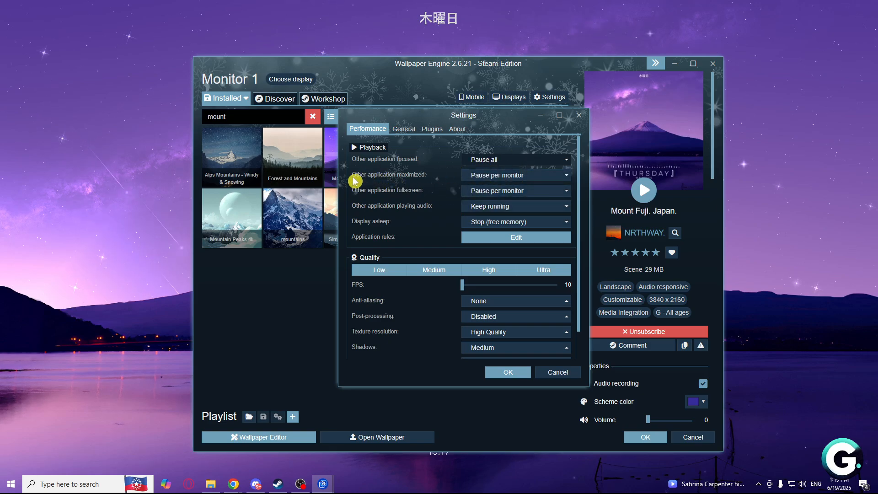
{"action": "left_click", "coordinate": [514, 174]}
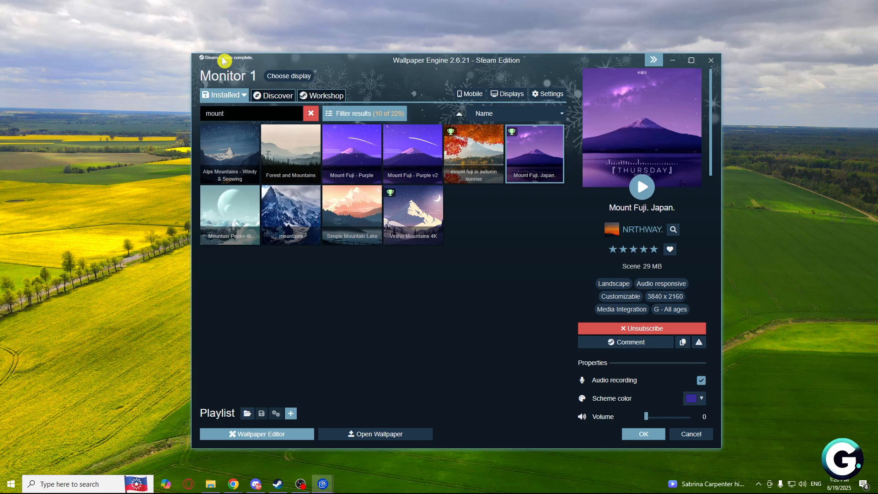
{"action": "left_click", "coordinate": [547, 93]}
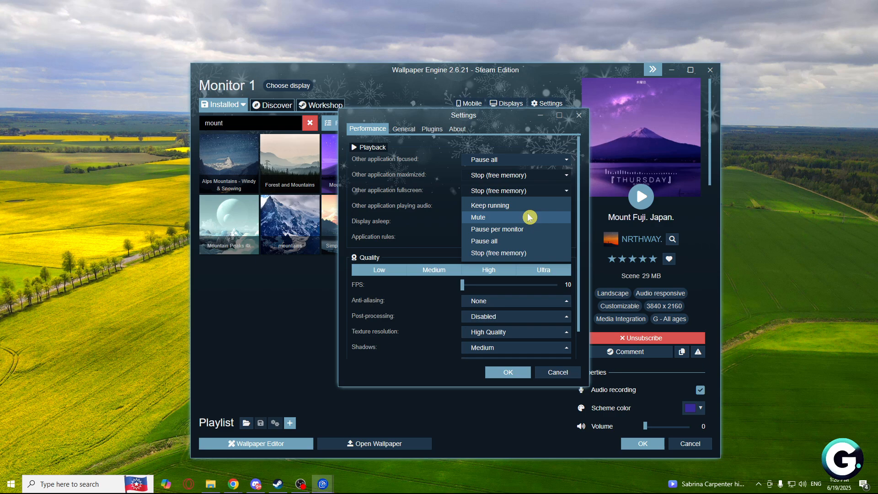
{"action": "left_click", "coordinate": [489, 205]}
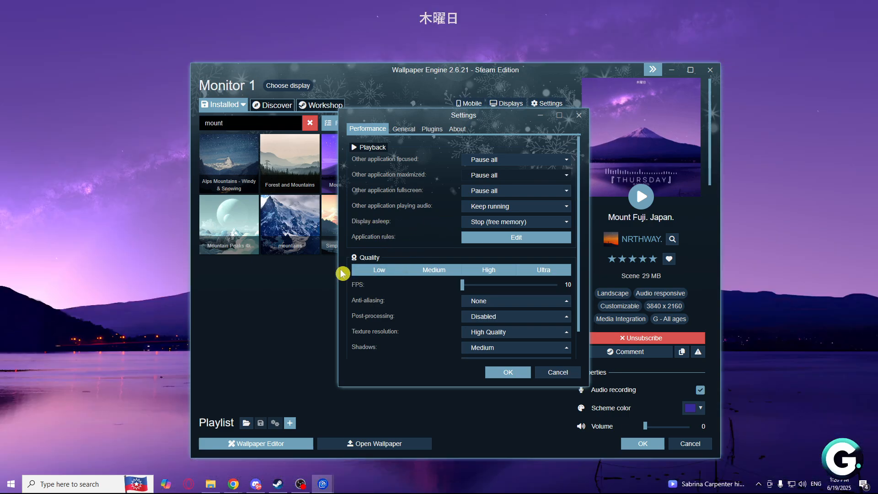
{"action": "left_click", "coordinate": [379, 269]}
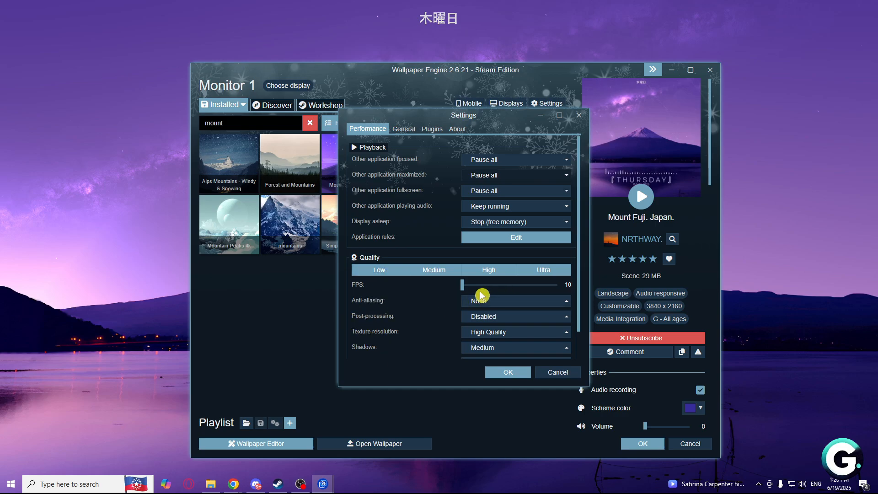
{"action": "mouse_move", "coordinate": [460, 292]}
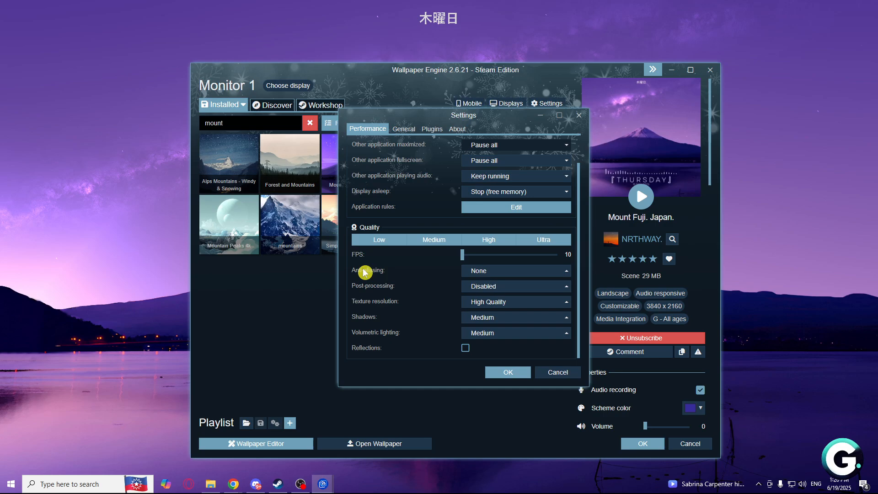
{"action": "mouse_move", "coordinate": [412, 291]}
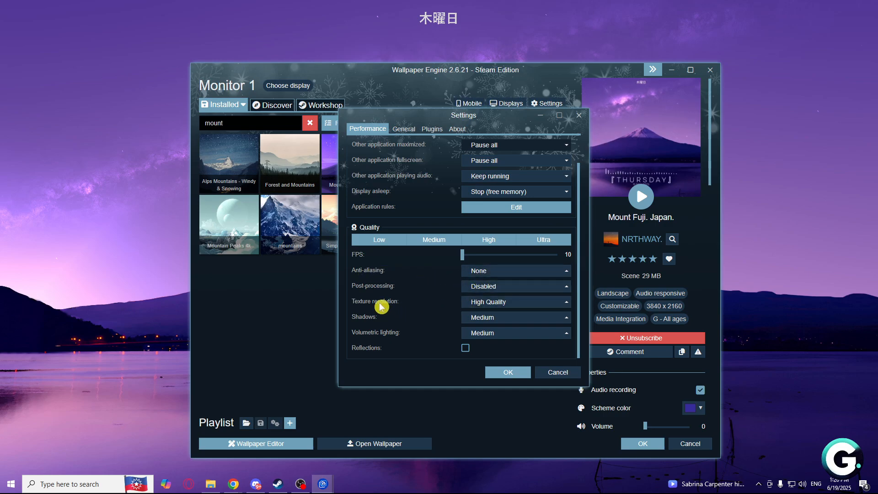
{"action": "mouse_move", "coordinate": [430, 324]}
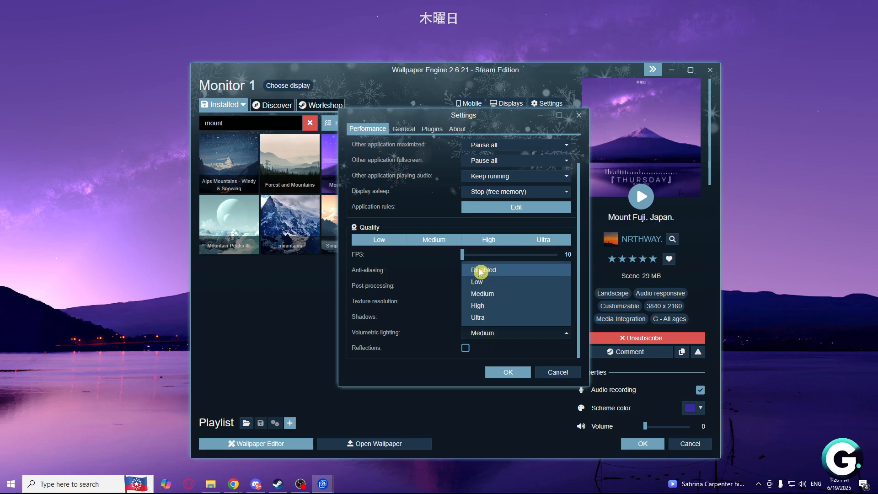
{"action": "mouse_move", "coordinate": [434, 276]}
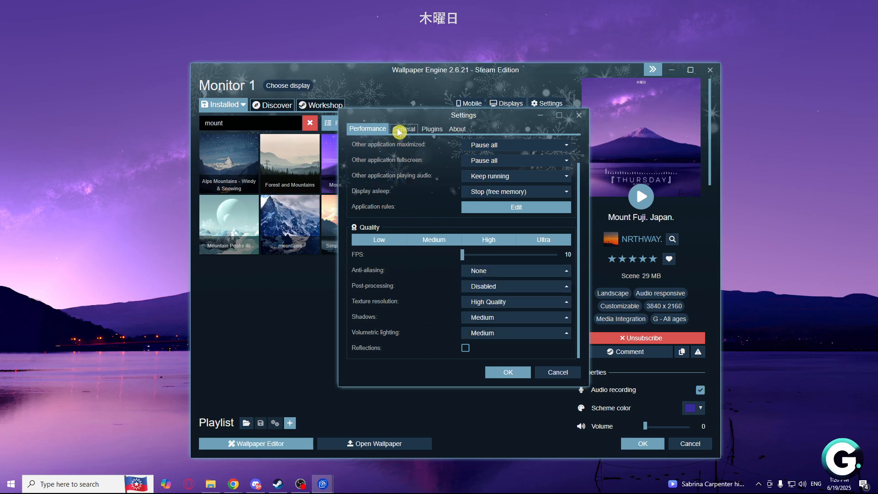
{"action": "left_click", "coordinate": [404, 128]}
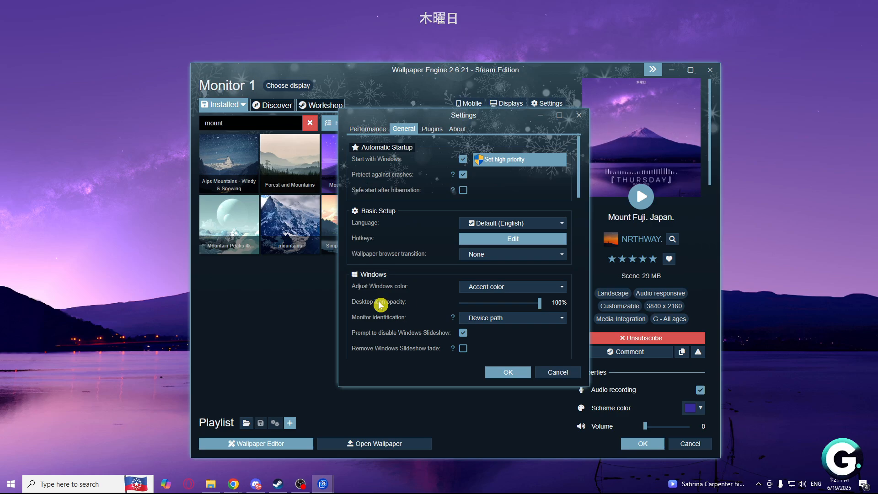
{"action": "mouse_move", "coordinate": [367, 128]}
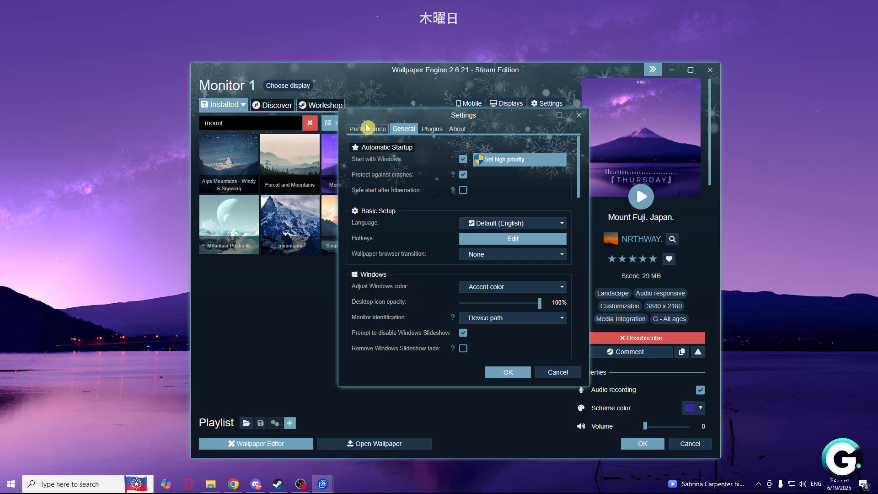
{"action": "left_click", "coordinate": [367, 128]}
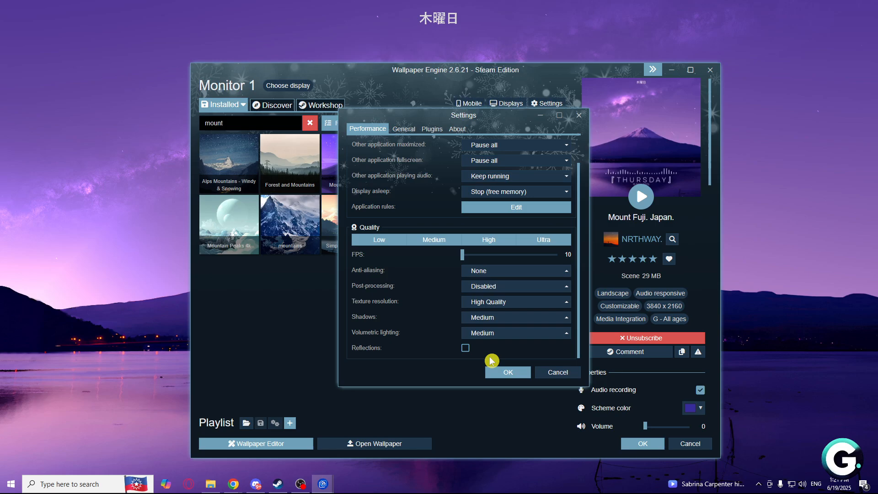
{"action": "mouse_move", "coordinate": [526, 412]}
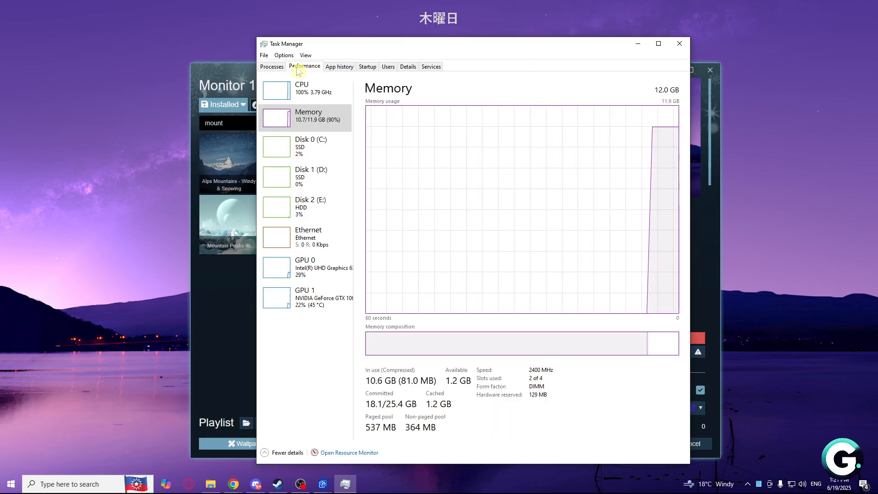
Step: In Processes, expand the ui32 group and go to details for the Wallpaper UI process
{"action": "left_click", "coordinate": [272, 66]}
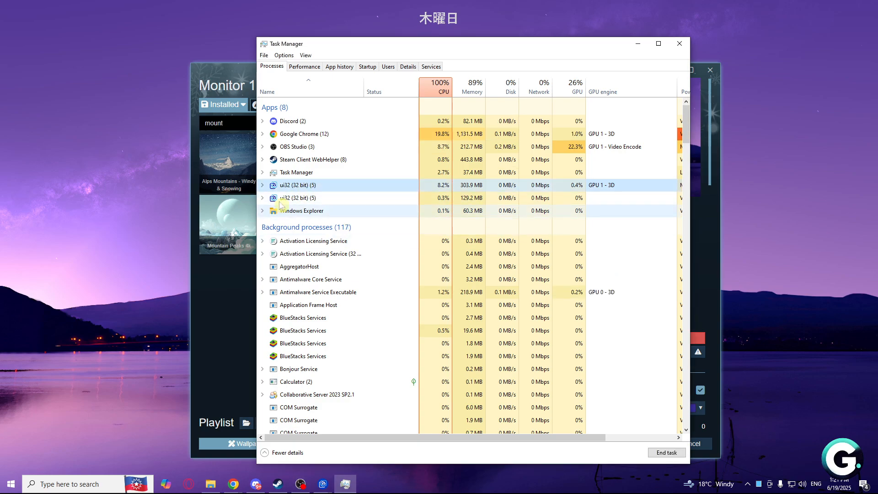
{"action": "right_click", "coordinate": [296, 184]}
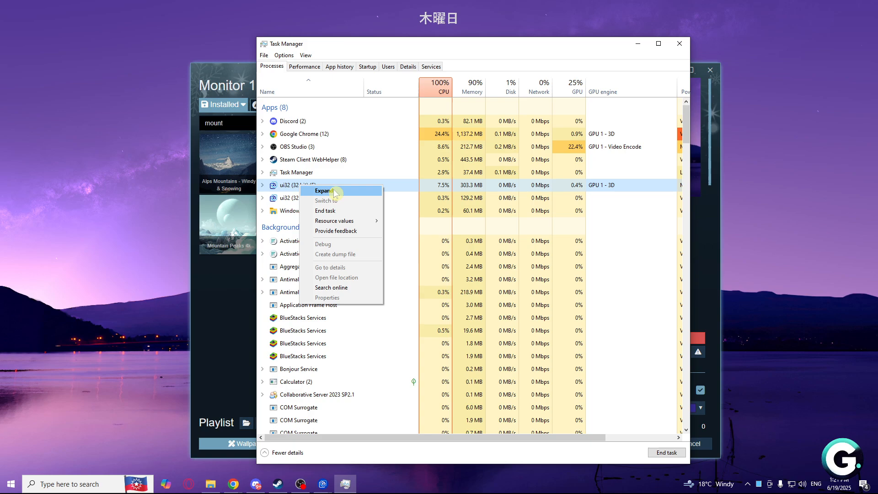
{"action": "mouse_move", "coordinate": [336, 221]}
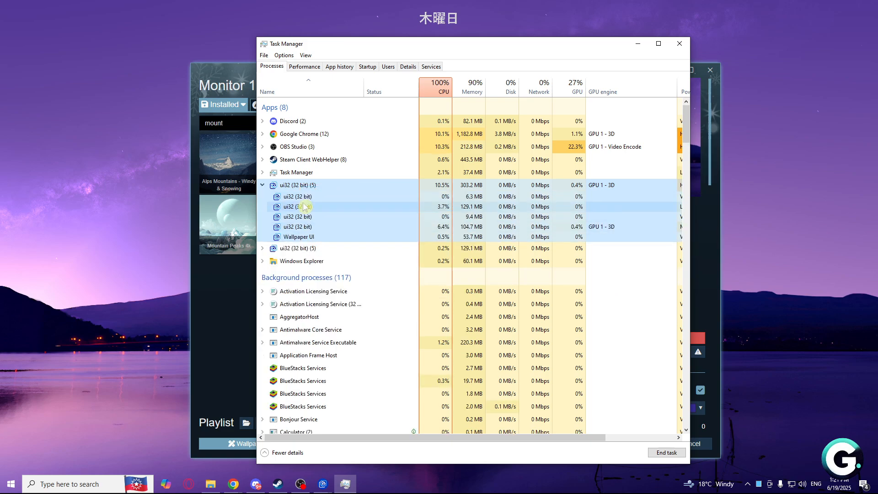
{"action": "right_click", "coordinate": [299, 236]}
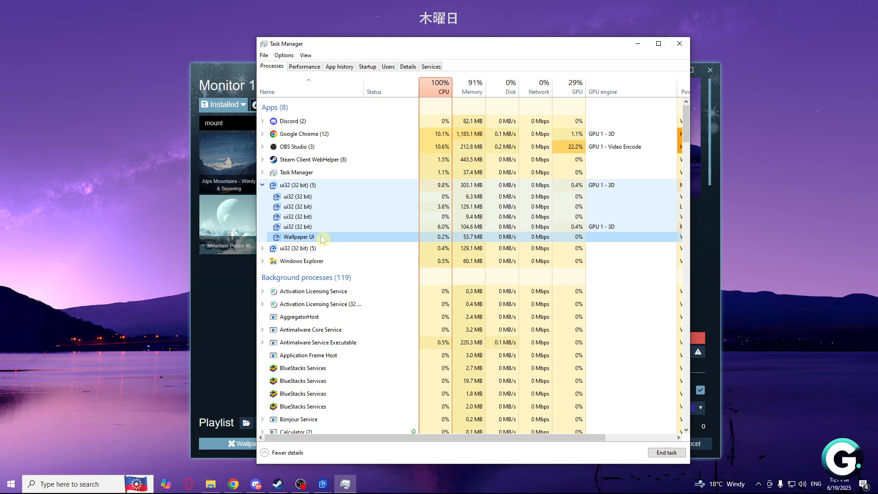
{"action": "right_click", "coordinate": [298, 236]}
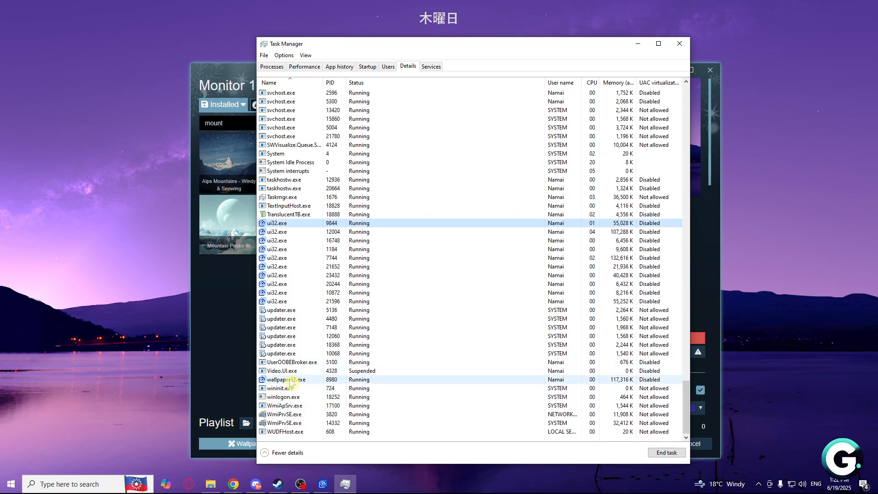
Step: Set wallpaper32.exe priority to Low from its Details context menu
{"action": "left_click", "coordinate": [305, 380]}
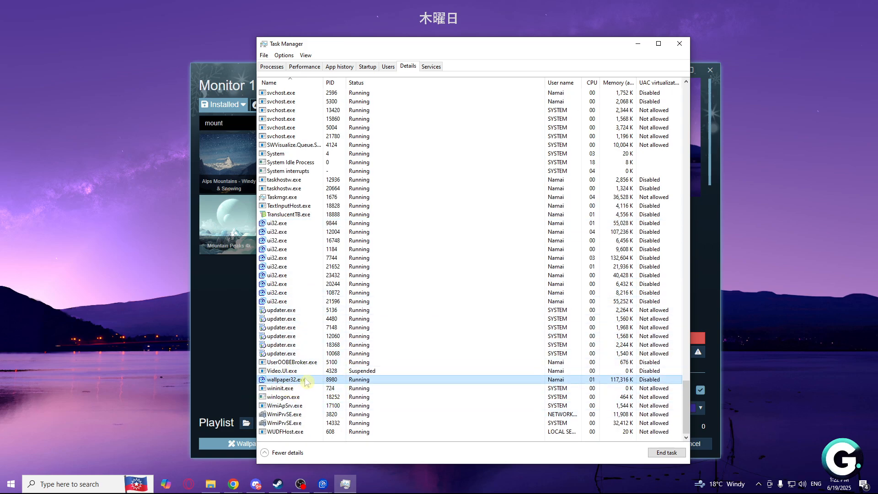
{"action": "right_click", "coordinate": [283, 379]}
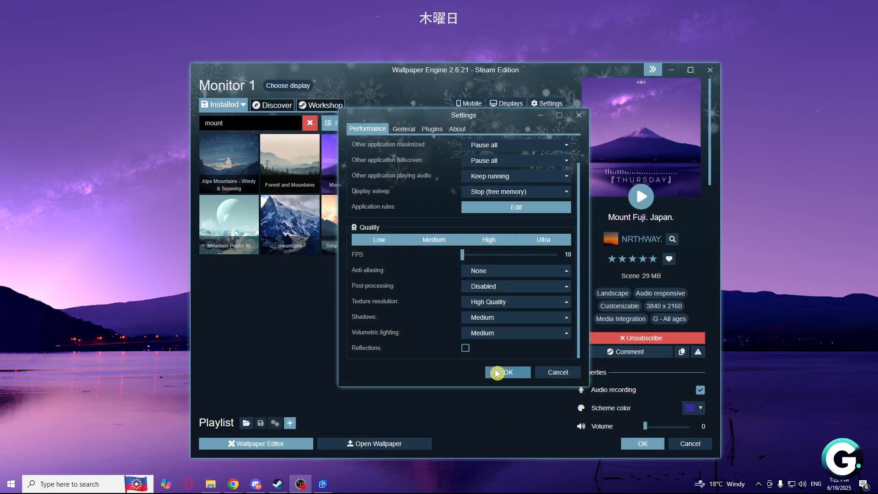
Step: Confirm the Settings dialog with OK, keeping Pause all and 10 FPS
{"action": "left_click", "coordinate": [506, 372]}
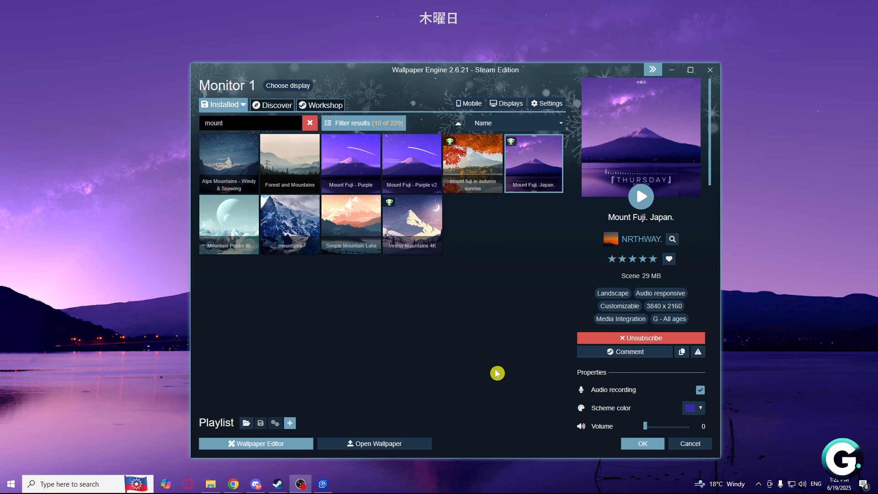